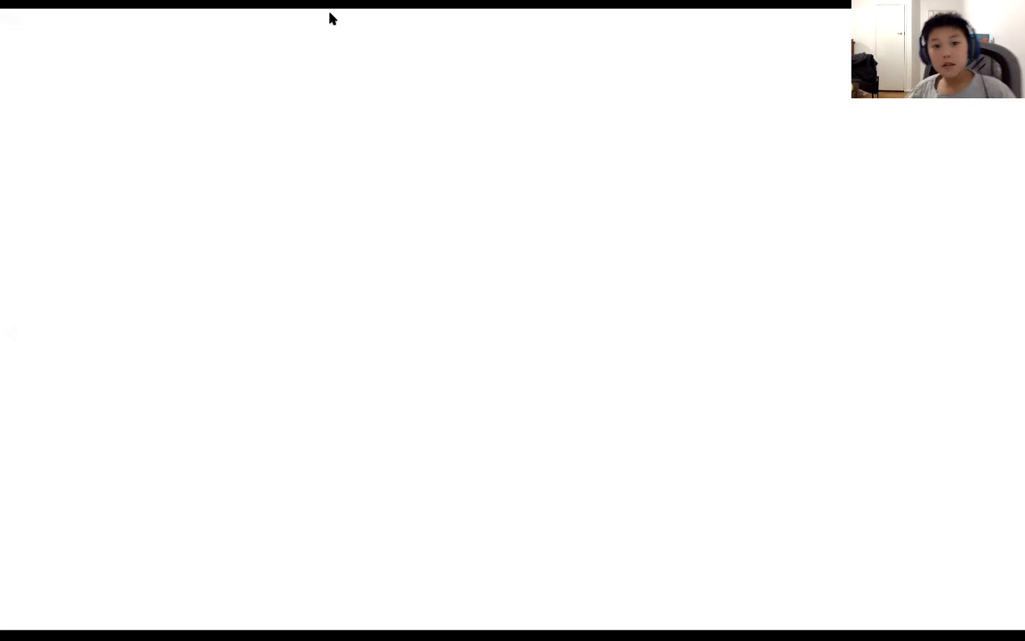
mouse_move(619, 93)
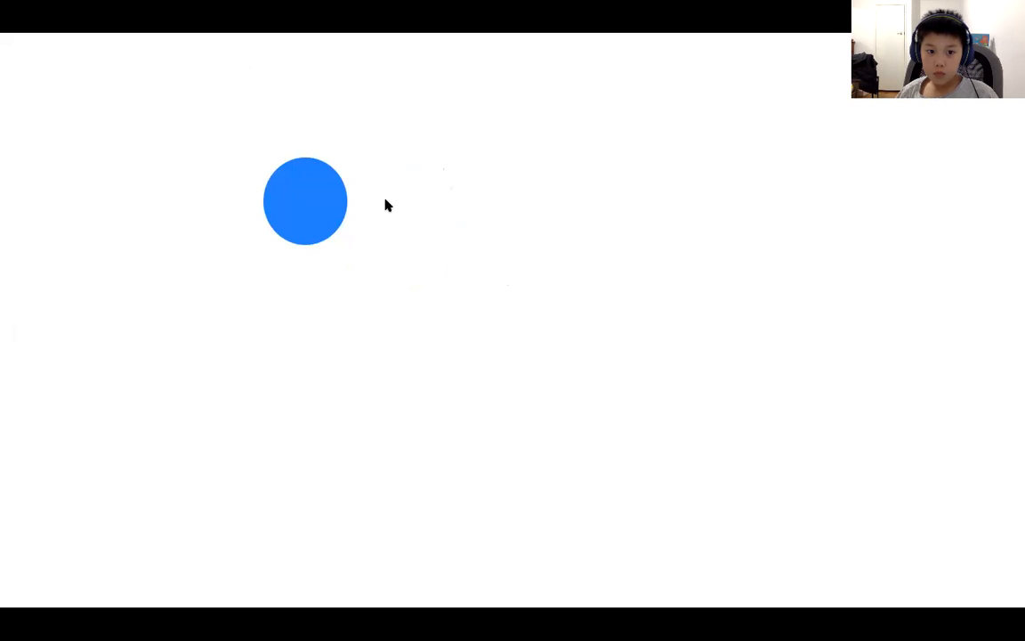
Enlarge the blue circle so it fills most of the board.
left_click_drag(345, 240, 649, 573)
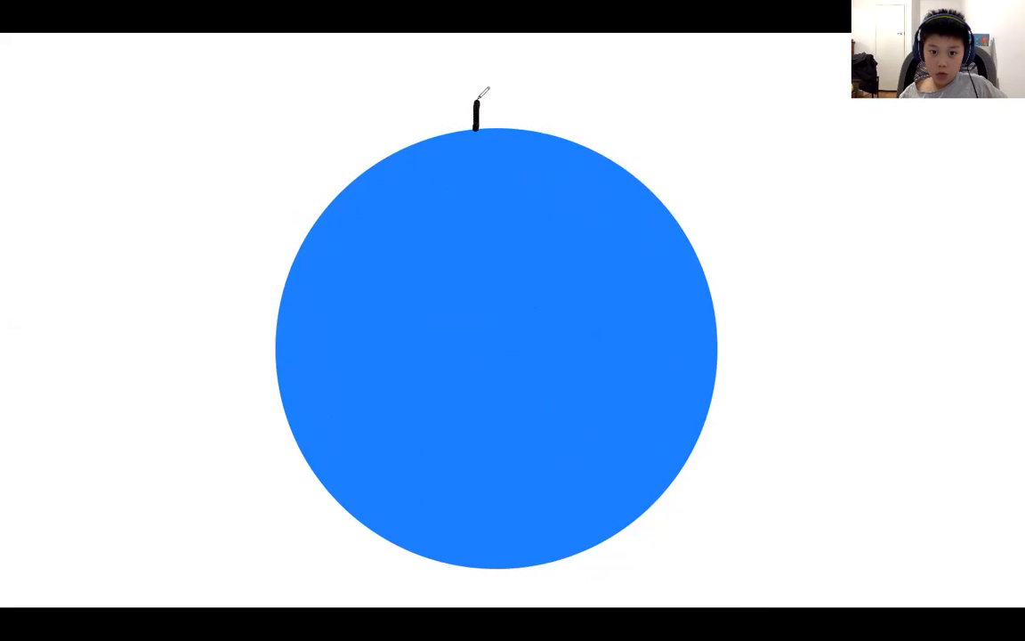
mouse_move(673, 521)
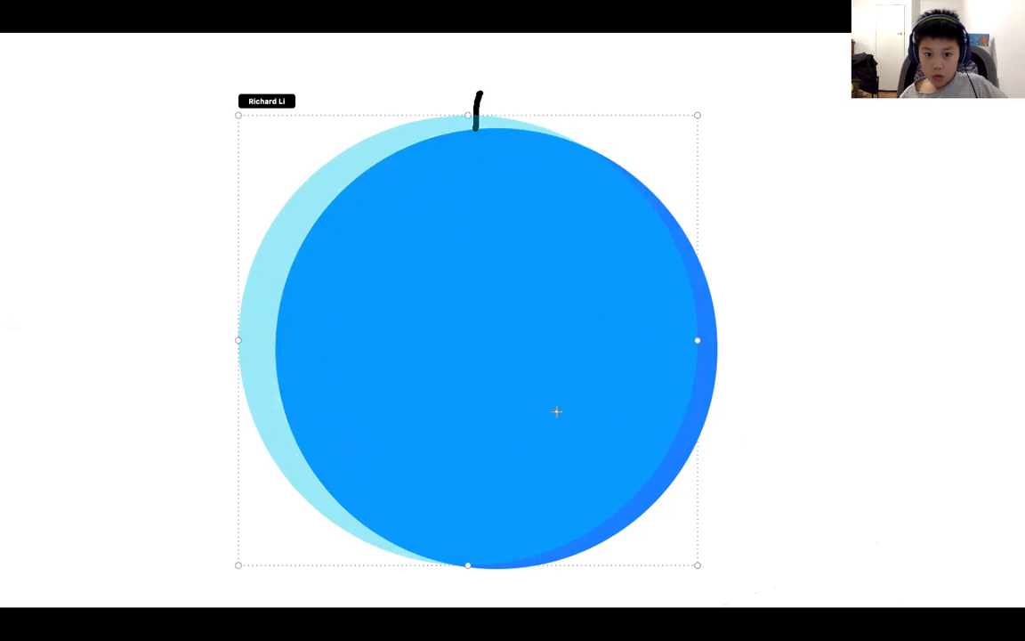
mouse_move(698, 341)
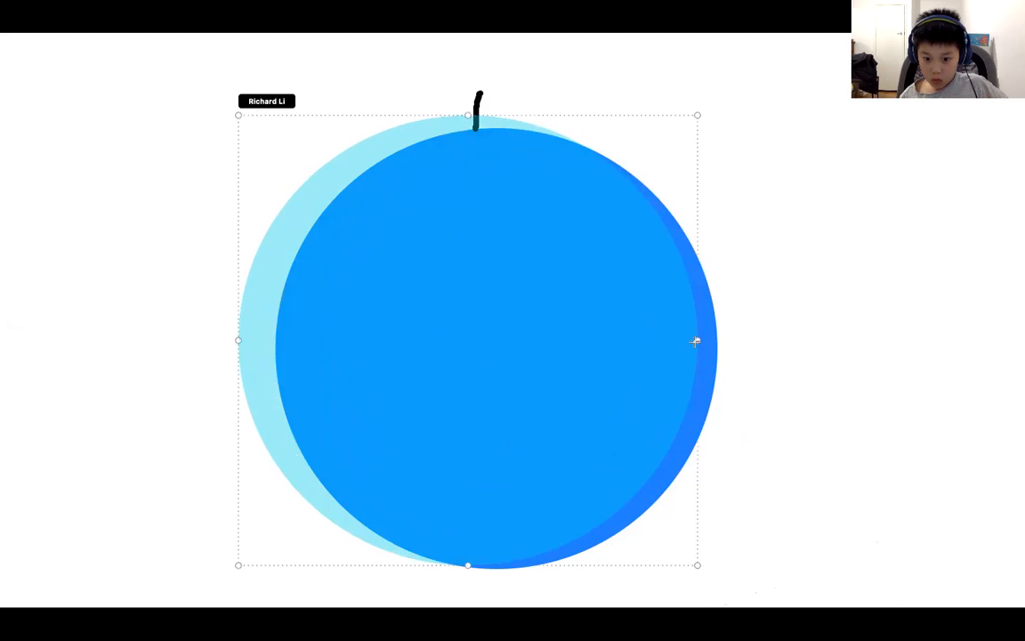
Centre the light-blue circle behind the Earth as an even atmosphere ring.
left_click_drag(698, 340, 762, 340)
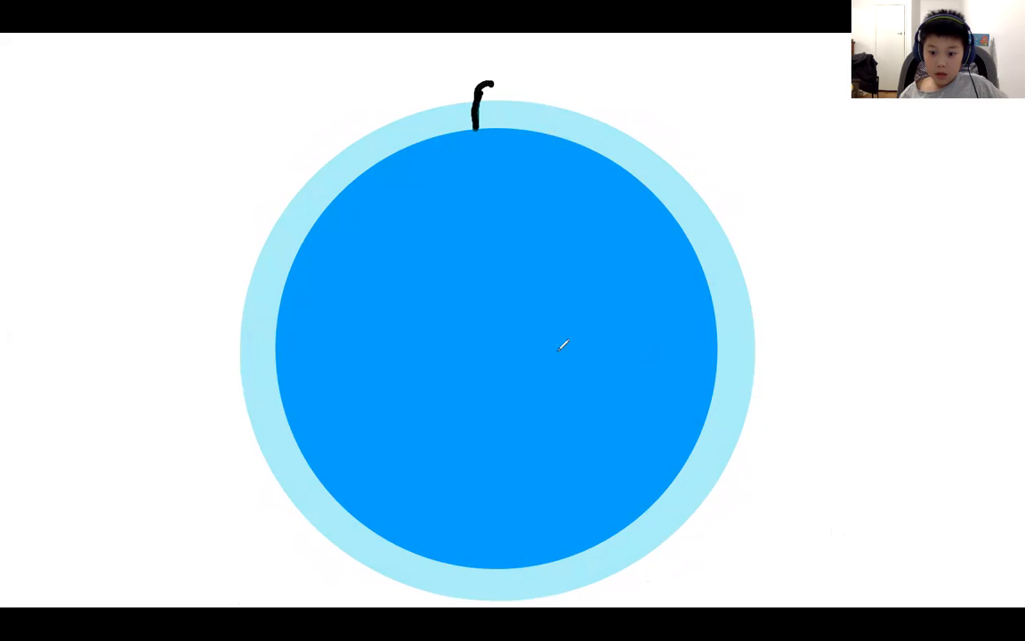
mouse_move(804, 527)
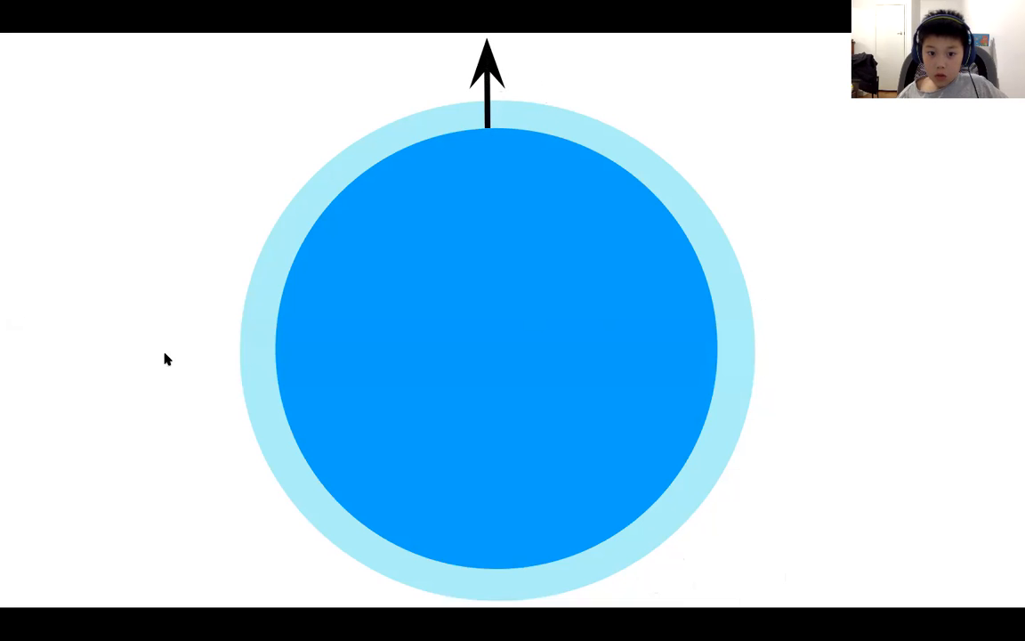
mouse_move(487, 381)
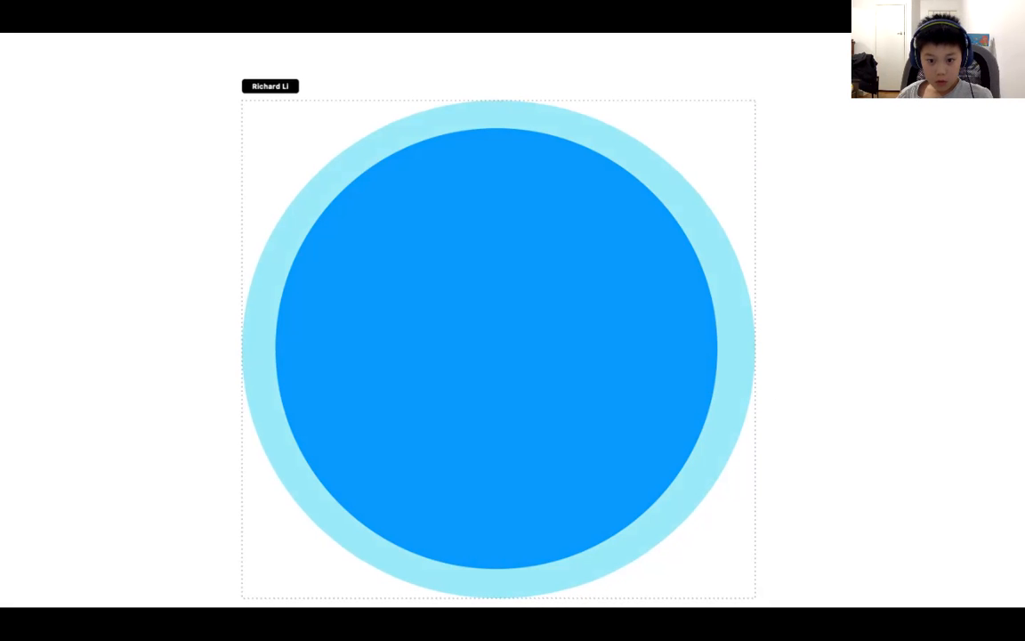
Draw a black orbit loop around the Earth, starting from a short launch stroke at its top.
left_click(498, 347)
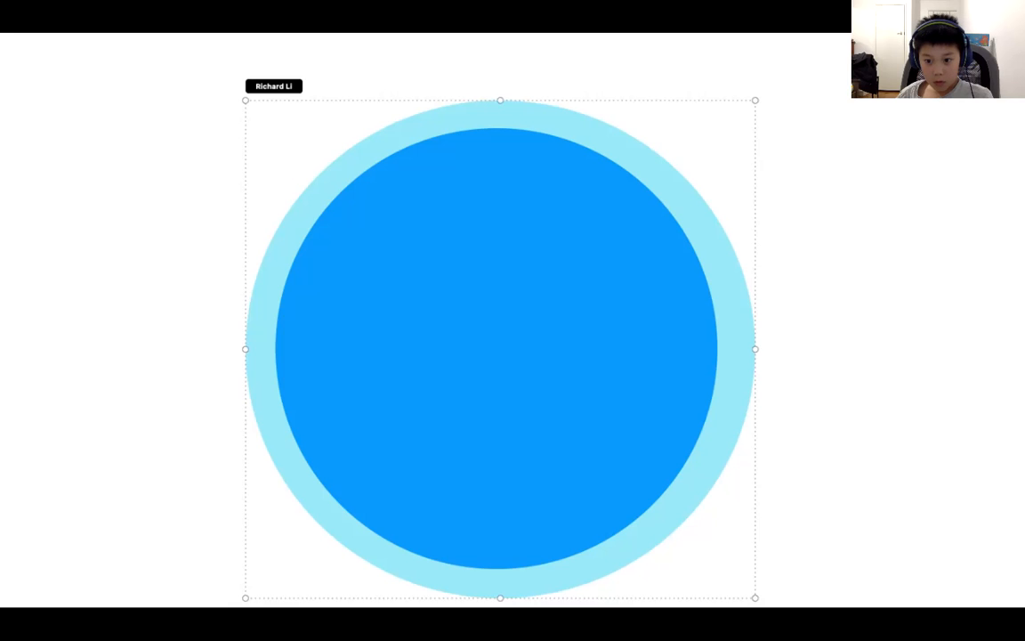
left_click_drag(480, 128, 748, 232)
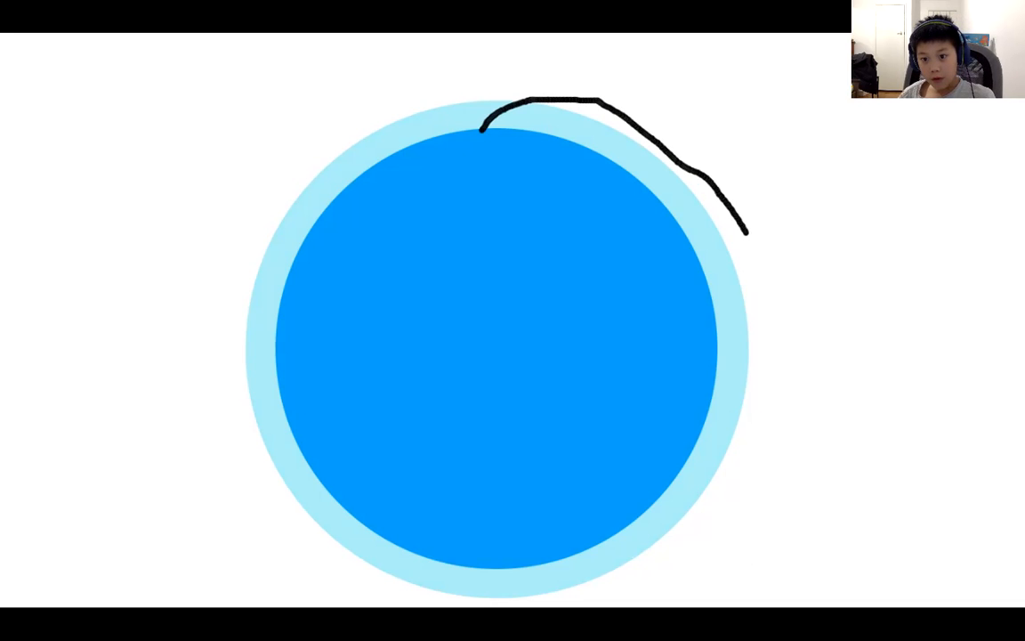
left_click_drag(748, 232, 663, 609)
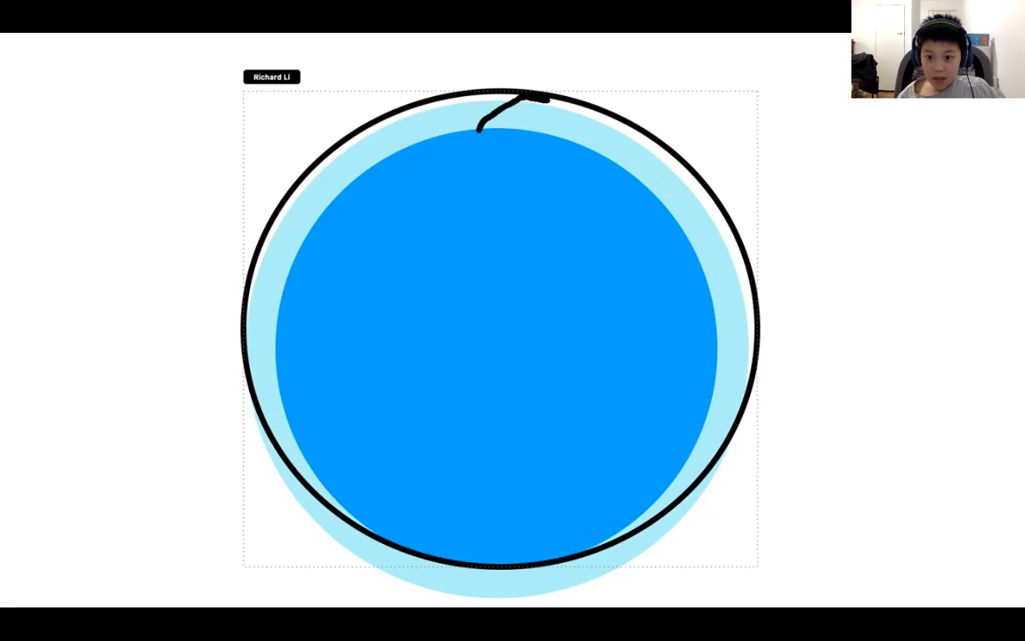
Undo the ring shift and place an empty text box right of the Earth.
left_click(498, 335)
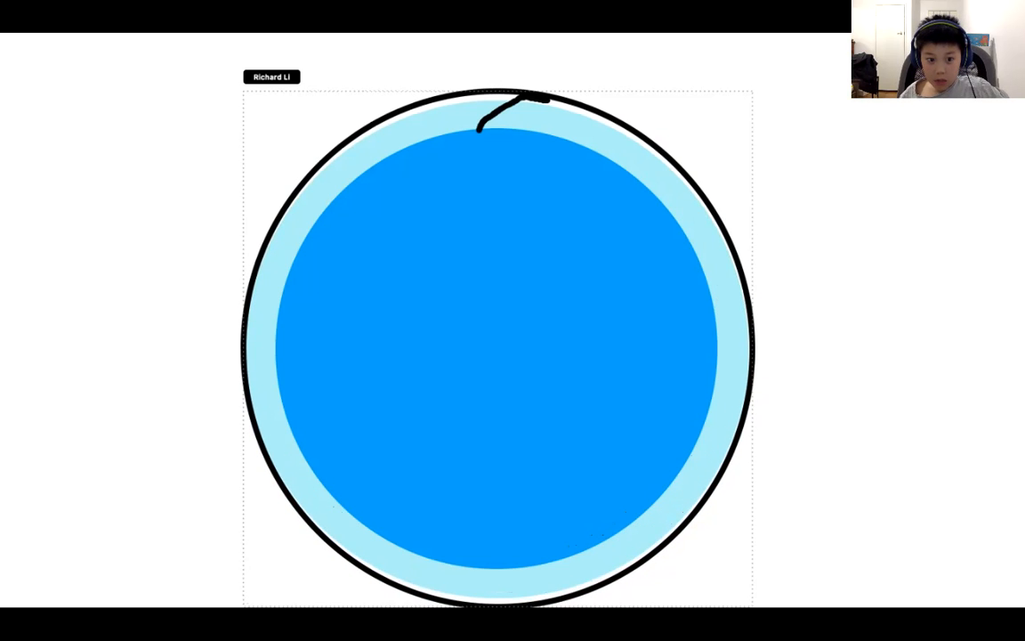
left_click(499, 347)
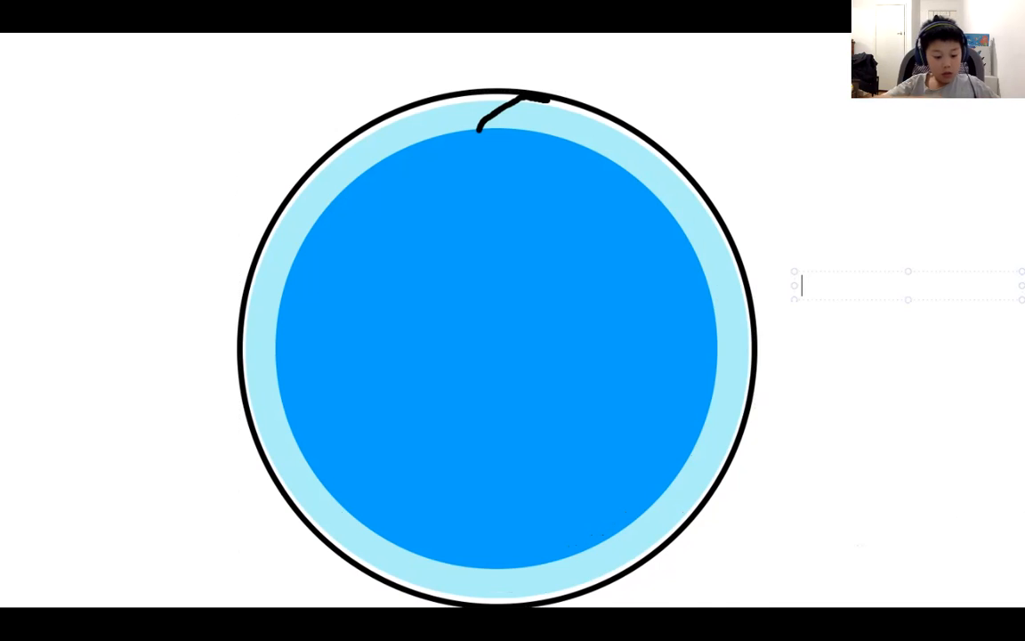
Label the orbit 27000km/h, then keep only a 16700mph speed label beside the Earth.
type("27")
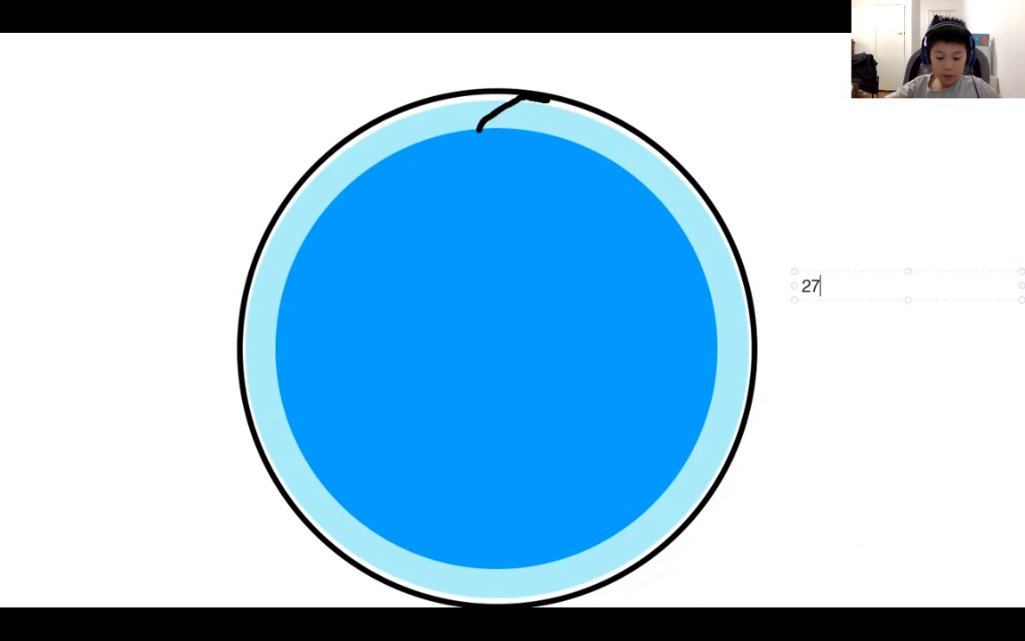
type("000")
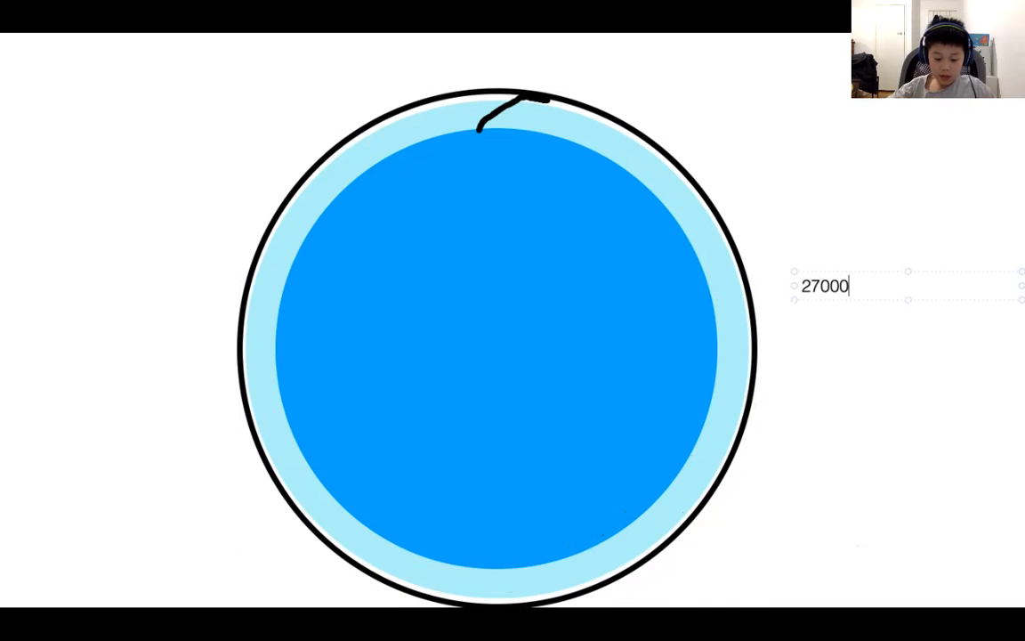
type("km/h")
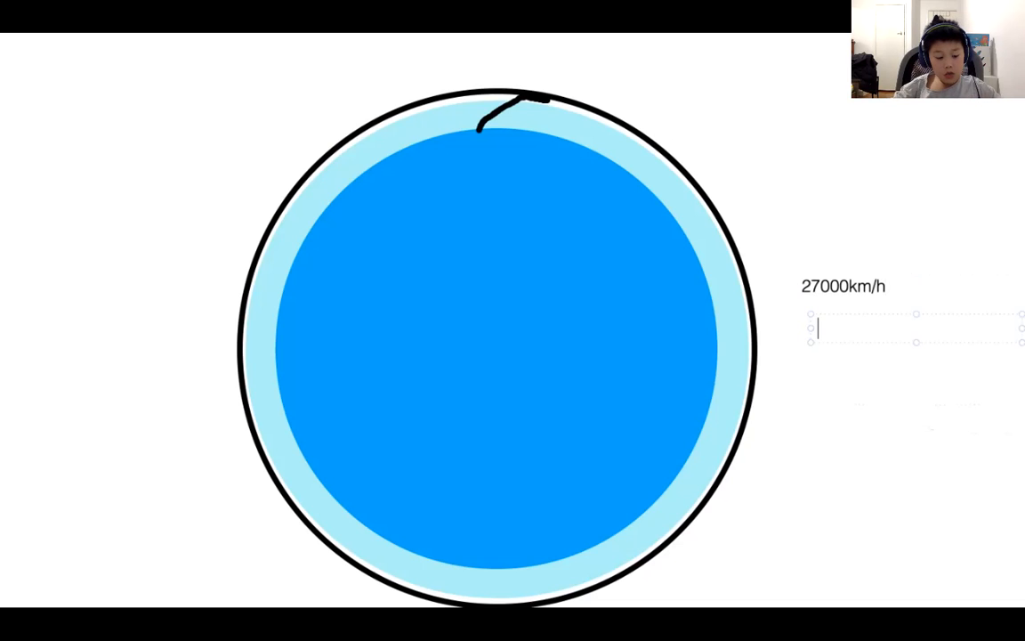
type("16700m")
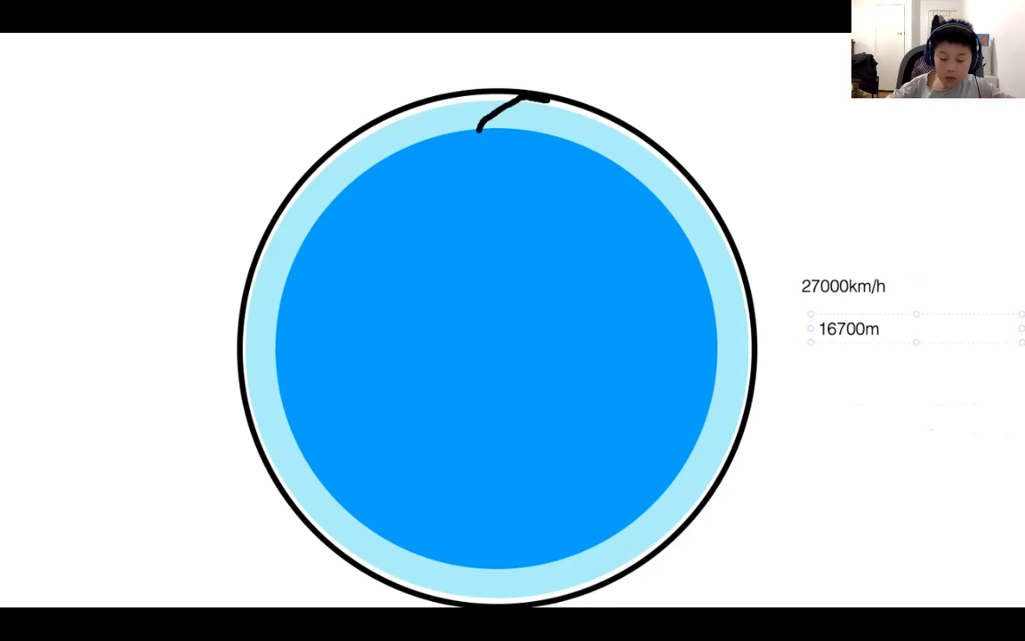
type("ph")
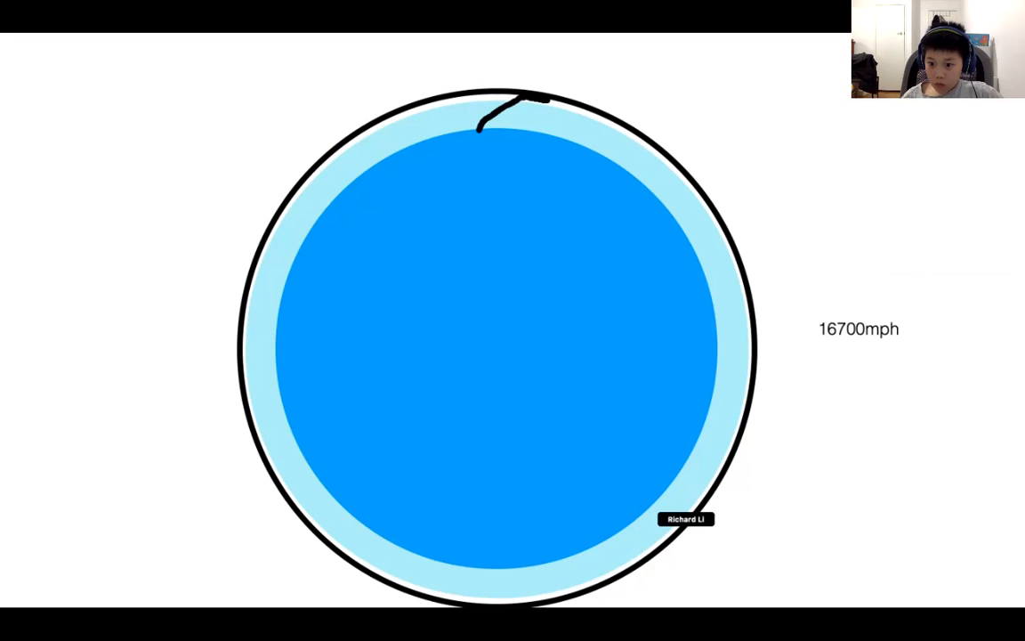
Replace the speed labels with 28000km/h and 17500mph beside the Earth.
type("2")
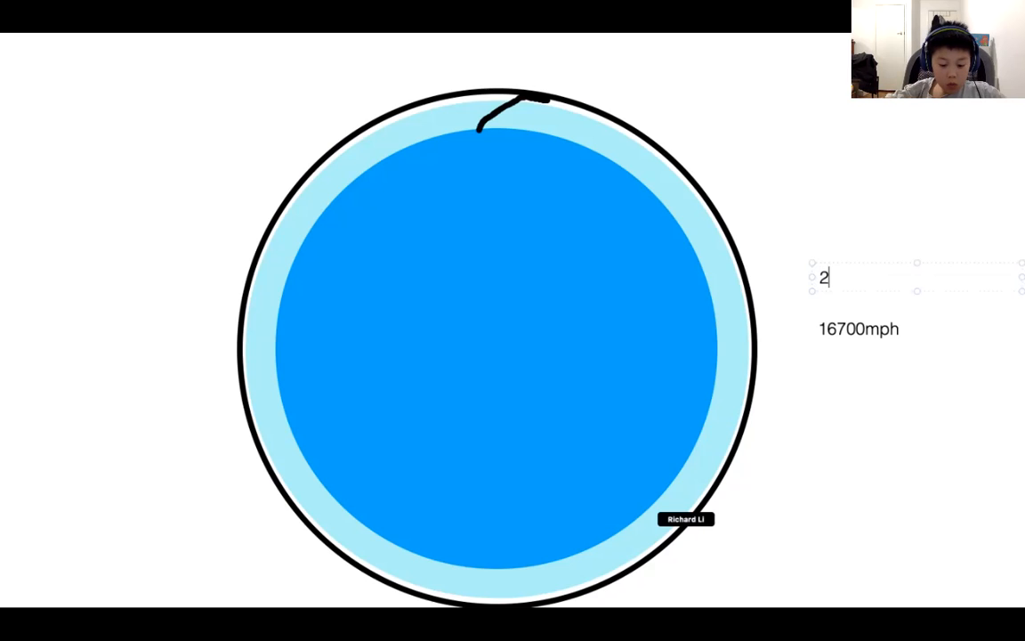
type("8000km/")
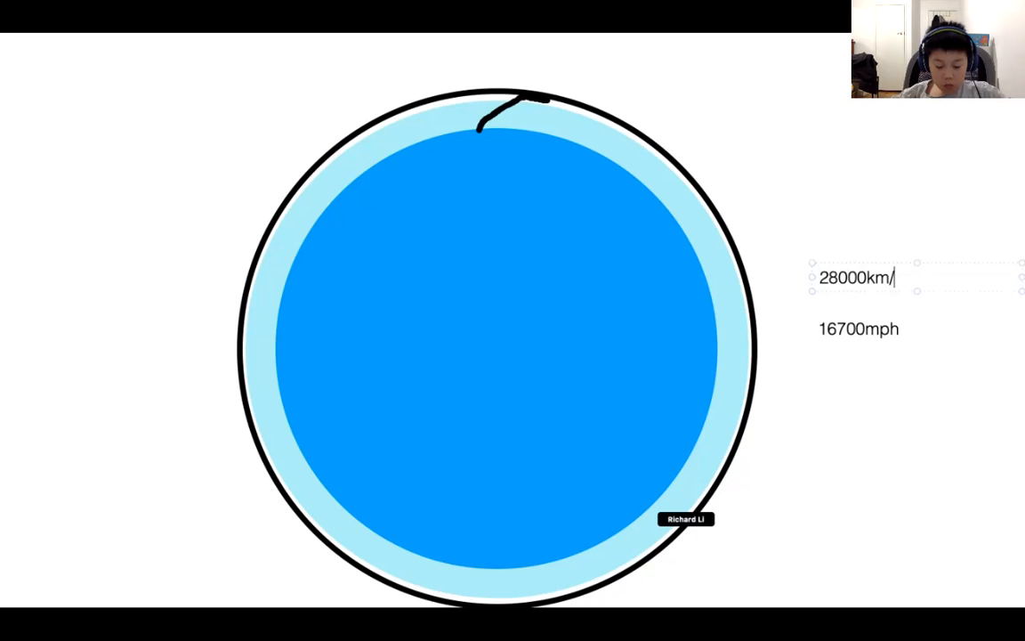
type("h")
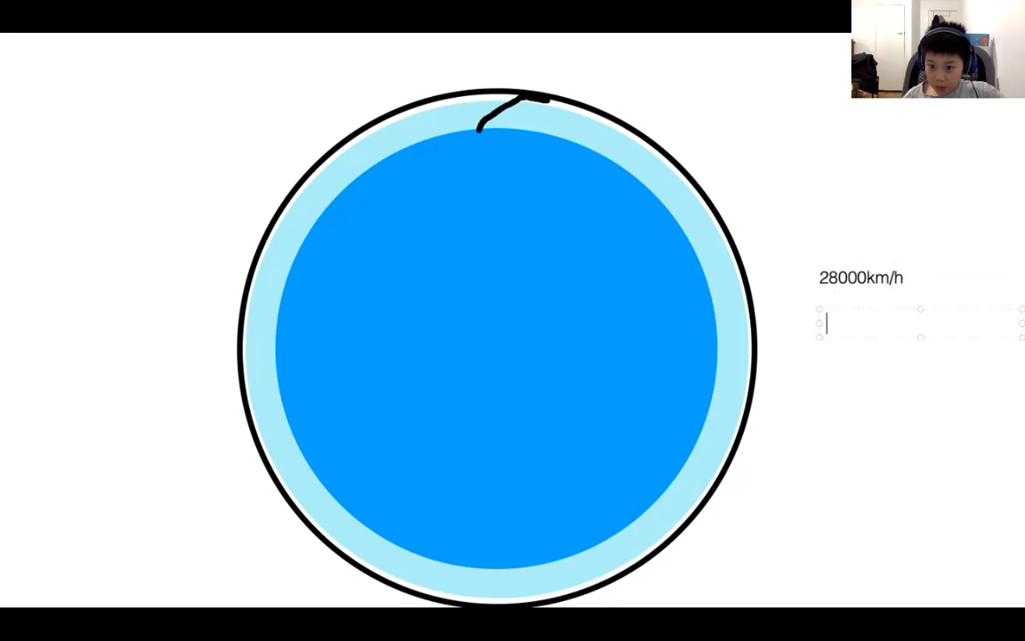
type("1")
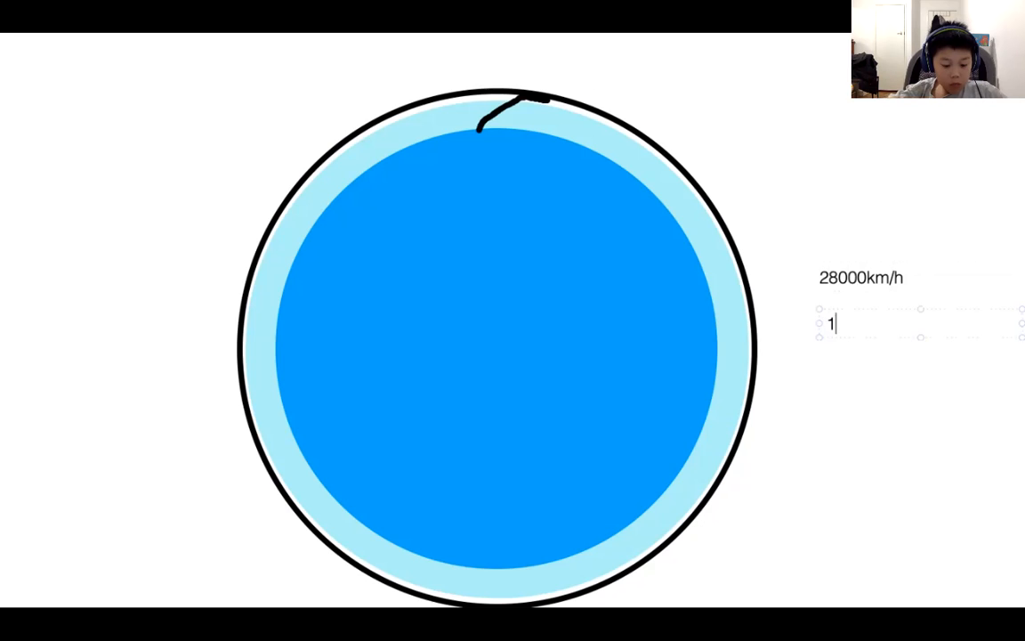
type("7500")
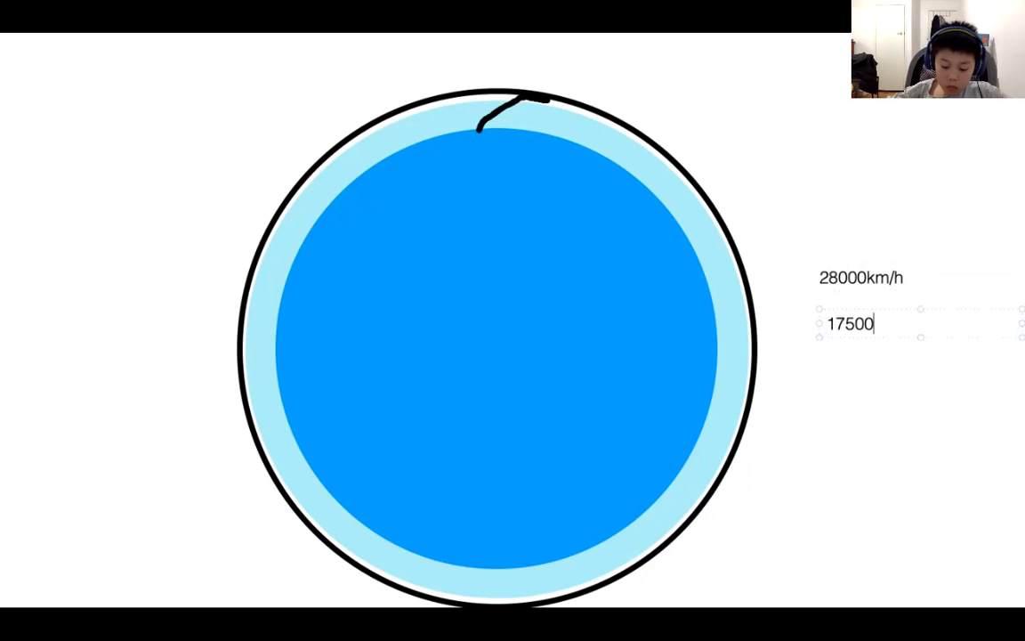
type("mph")
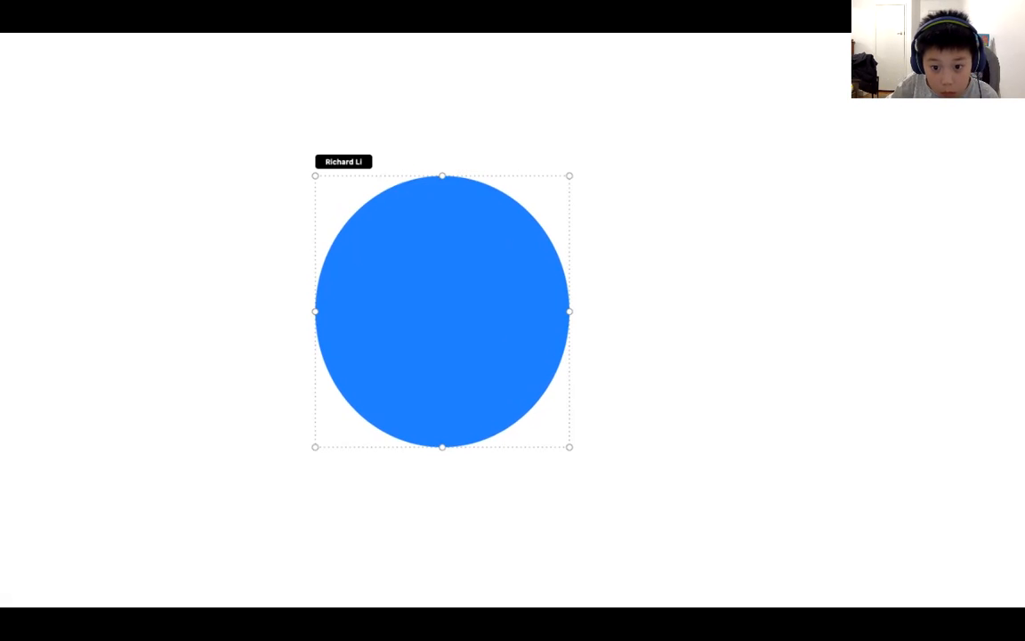
Stretch the new blue Earth circle slightly wider.
left_click_drag(570, 312, 626, 312)
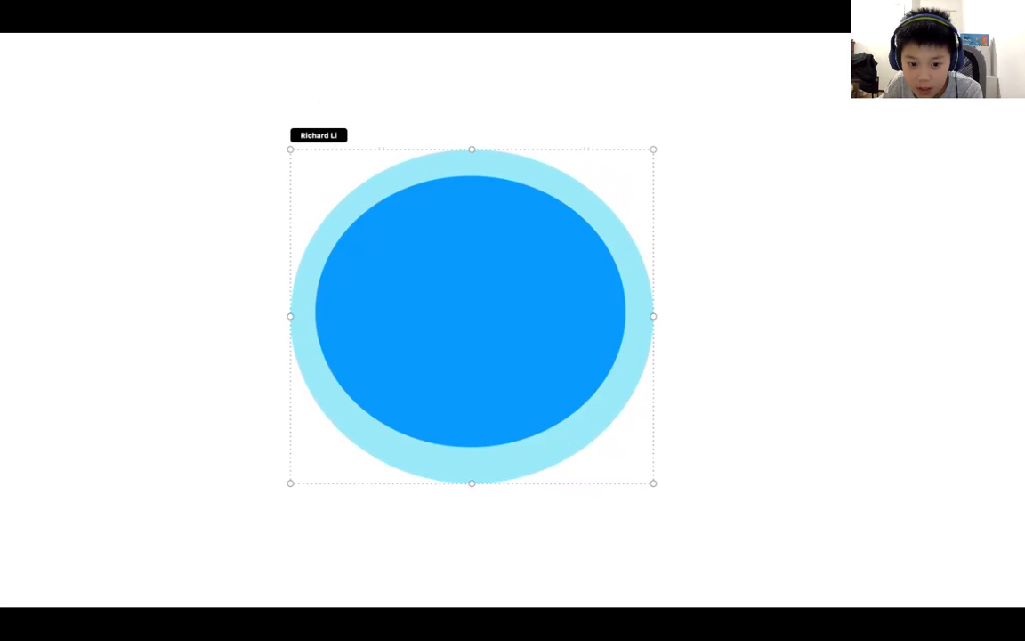
Enlarge the pale blue circle into an atmosphere ring around the Earth.
left_click_drag(472, 483, 472, 473)
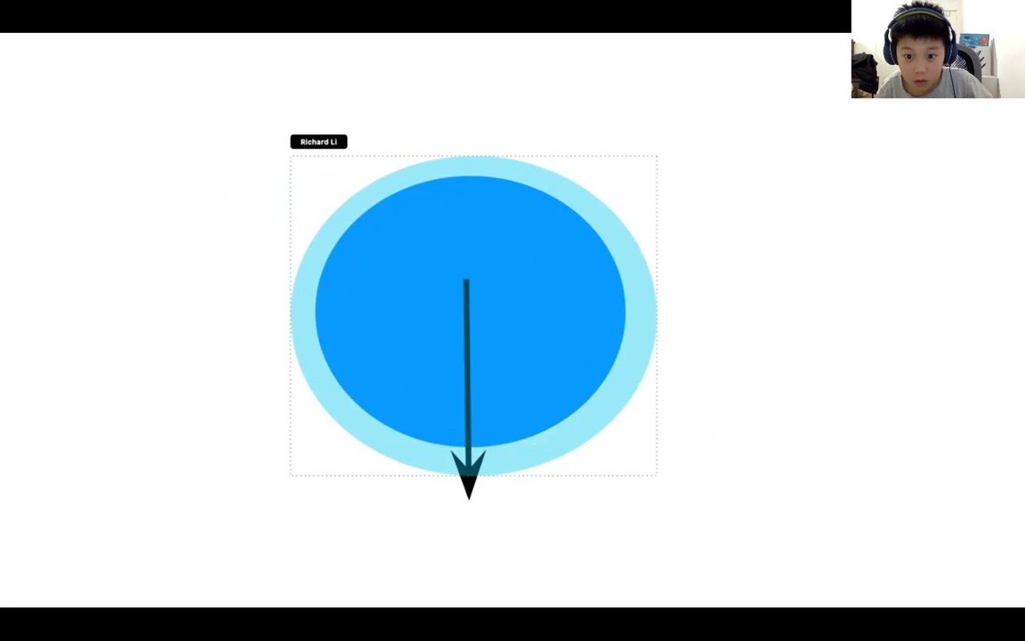
Dot small yellow marks inside the Earth around the downward arrow.
left_click(473, 313)
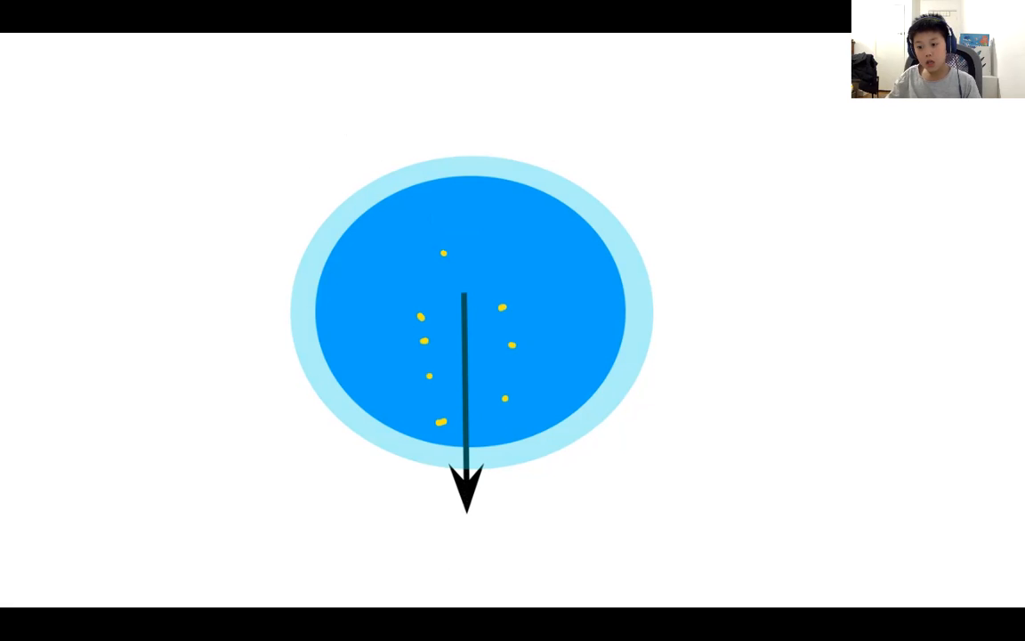
type("falcon 9 on ground")
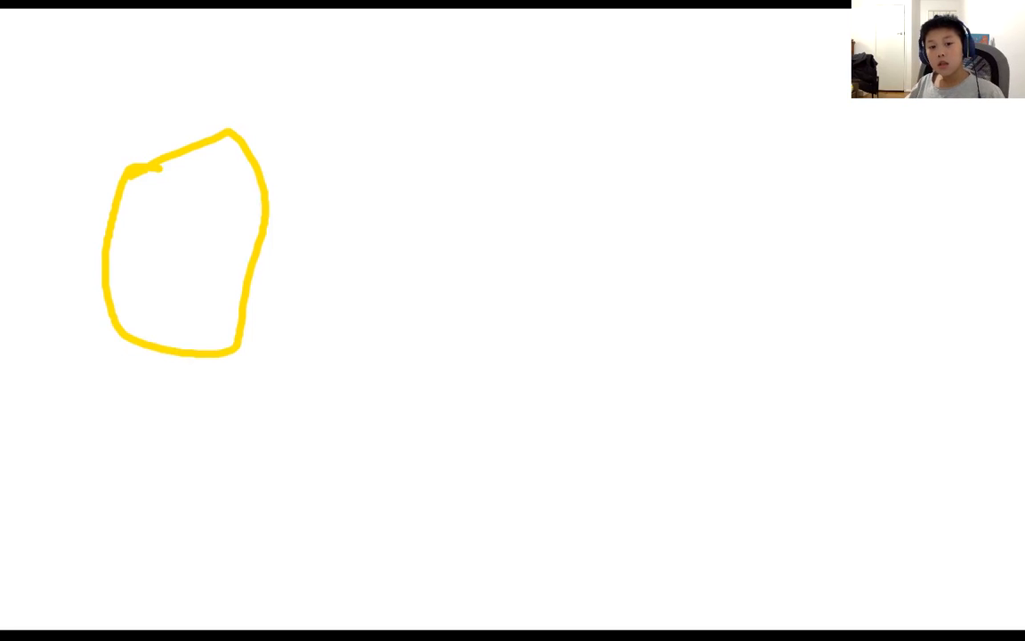
Sketch a closed yellow freehand outline in the upper left of the blank board.
left_click_drag(850, 337, 851, 411)
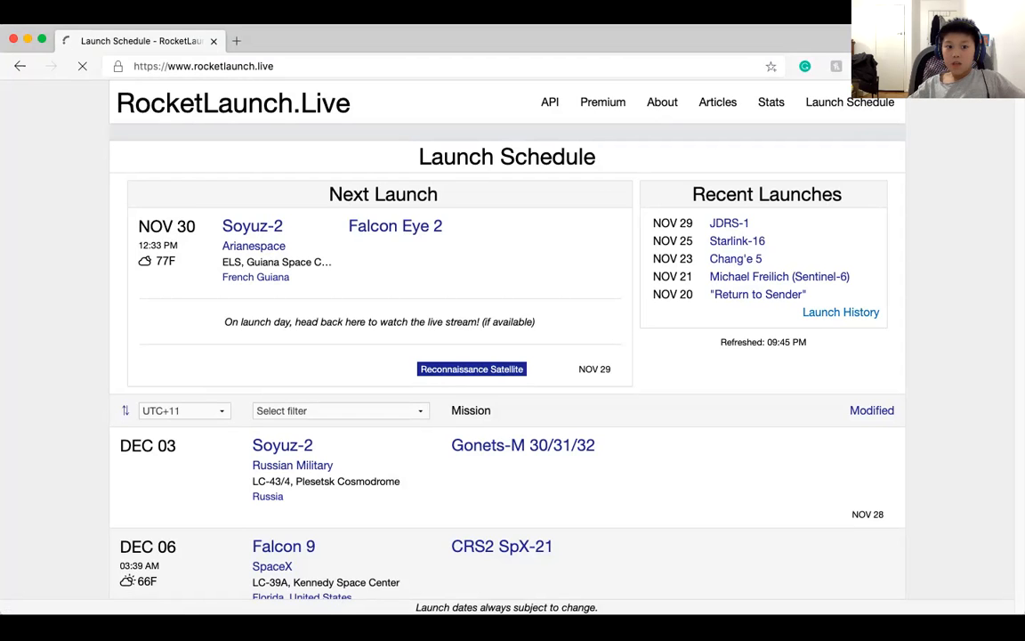
Show the full Launch History and scroll past Nov 29 and Nov 25 to the Nov 16 Falcon 9 Crew-1 launch.
left_click(840, 311)
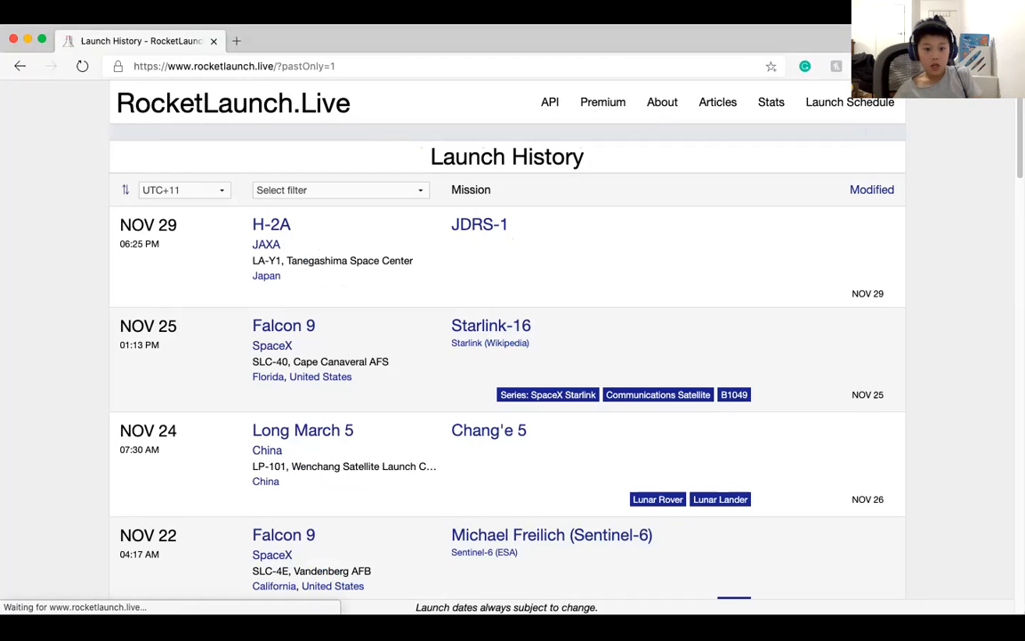
scroll("down", 3)
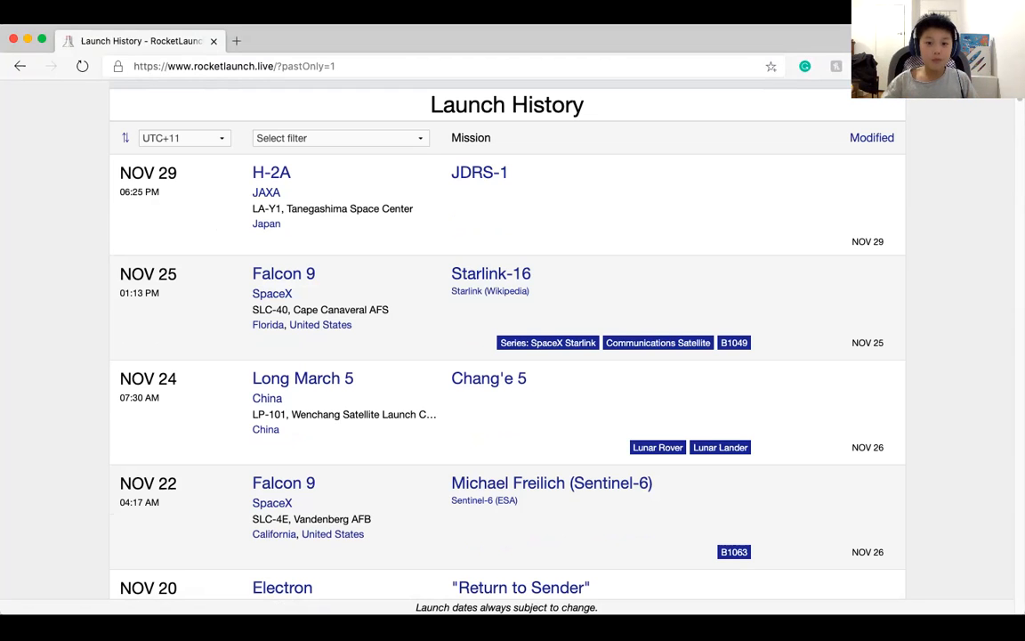
mouse_move(303, 377)
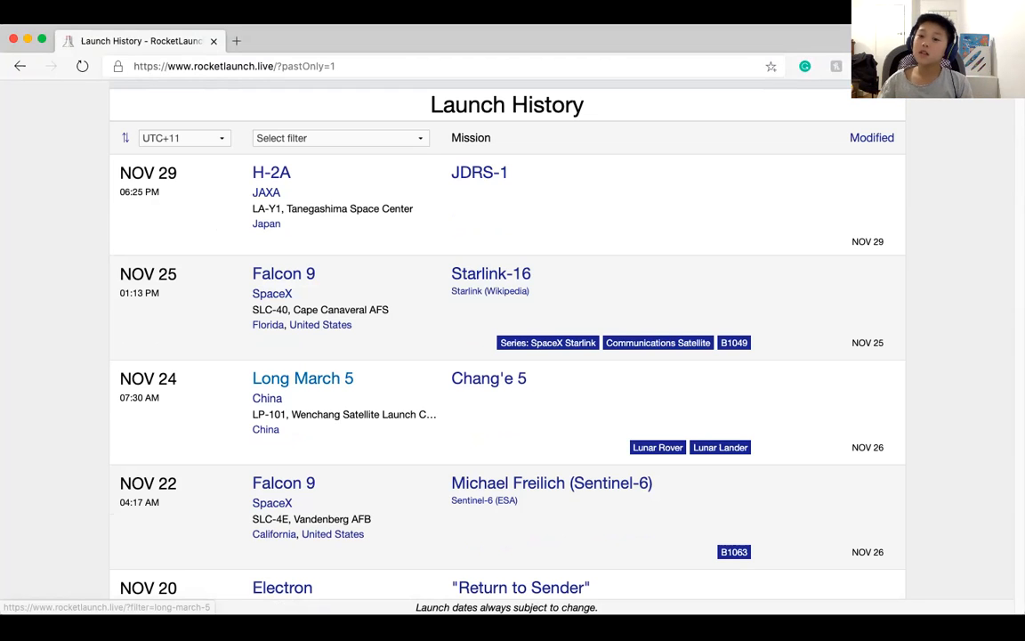
mouse_move(303, 378)
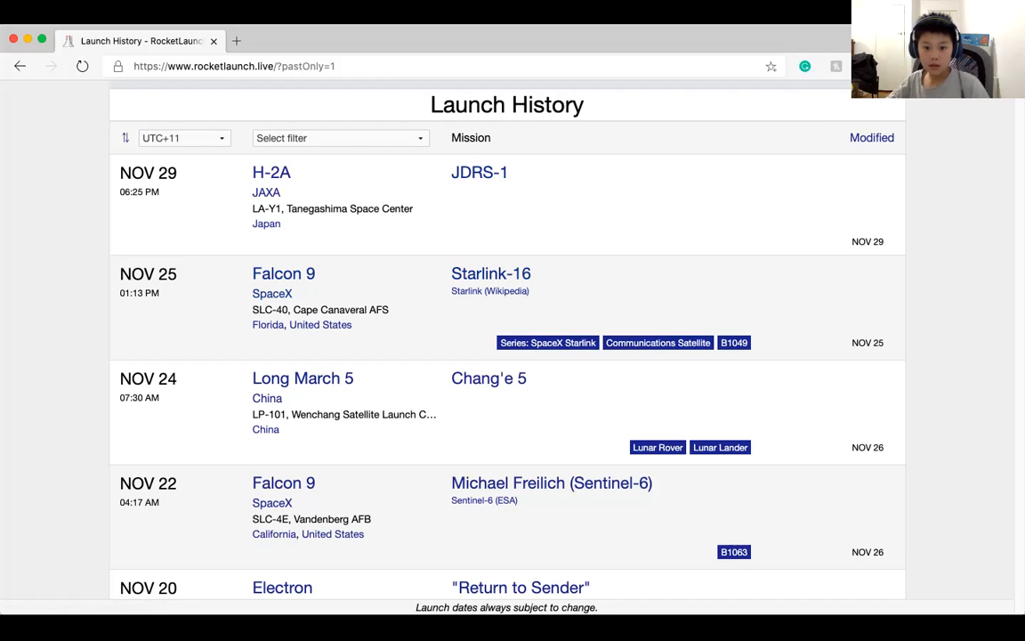
scroll("down", 3)
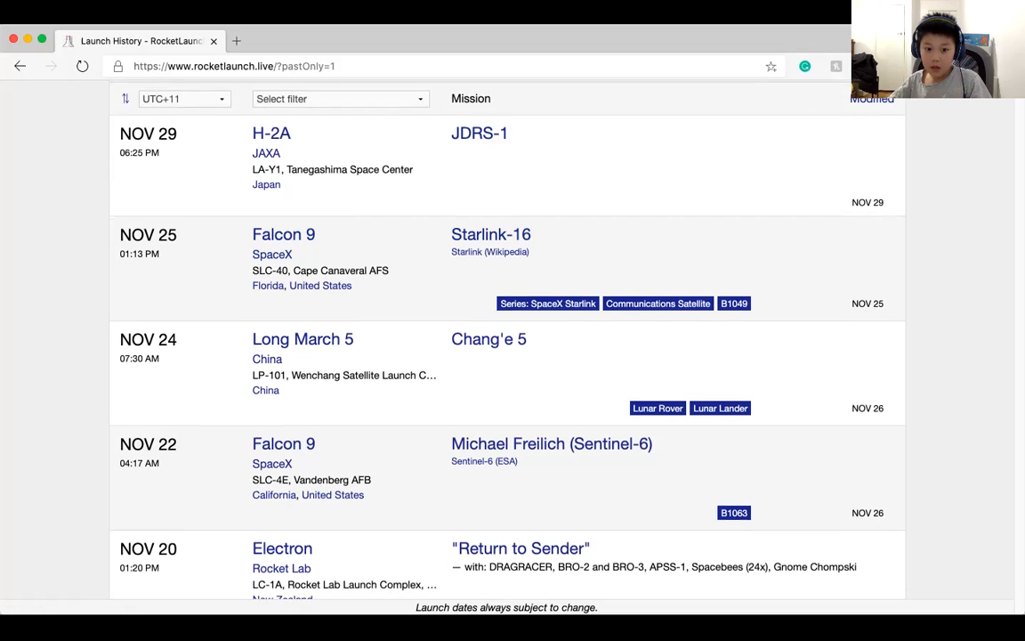
scroll("down", 3)
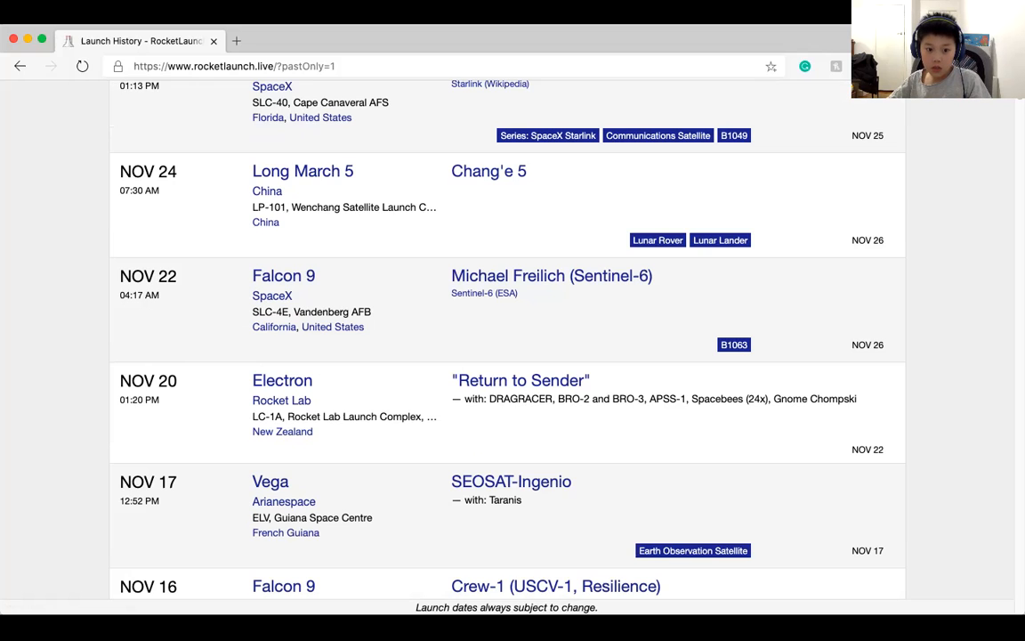
scroll("down", 3)
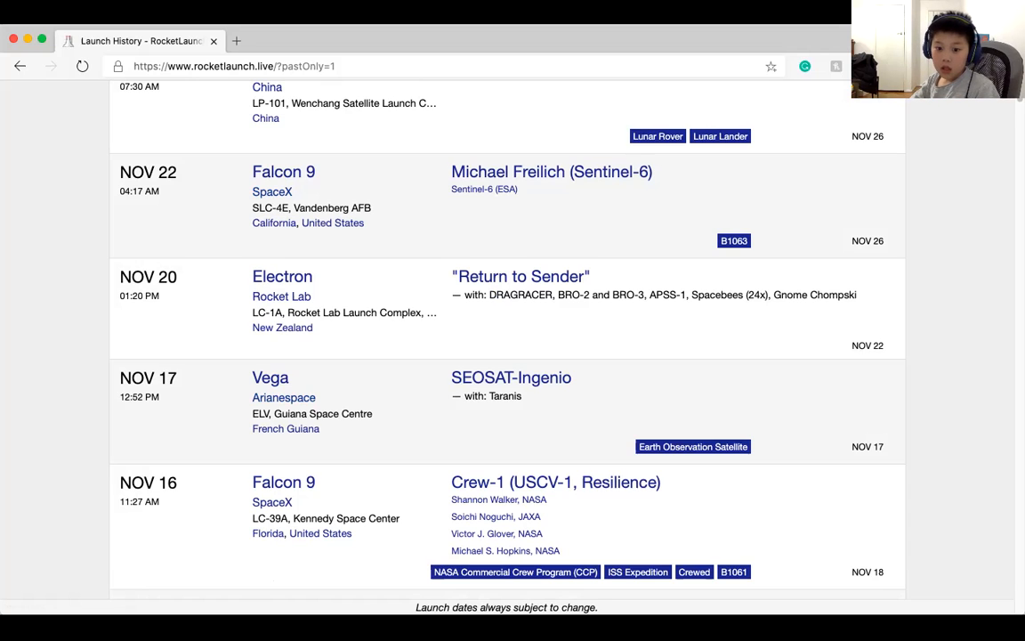
mouse_move(495, 516)
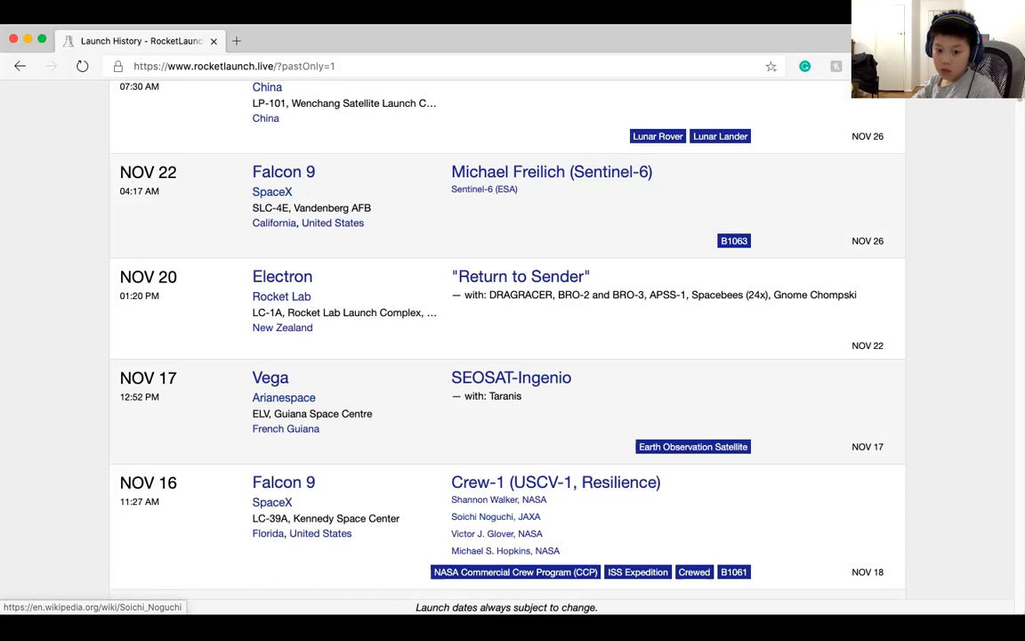
scroll("down", 3)
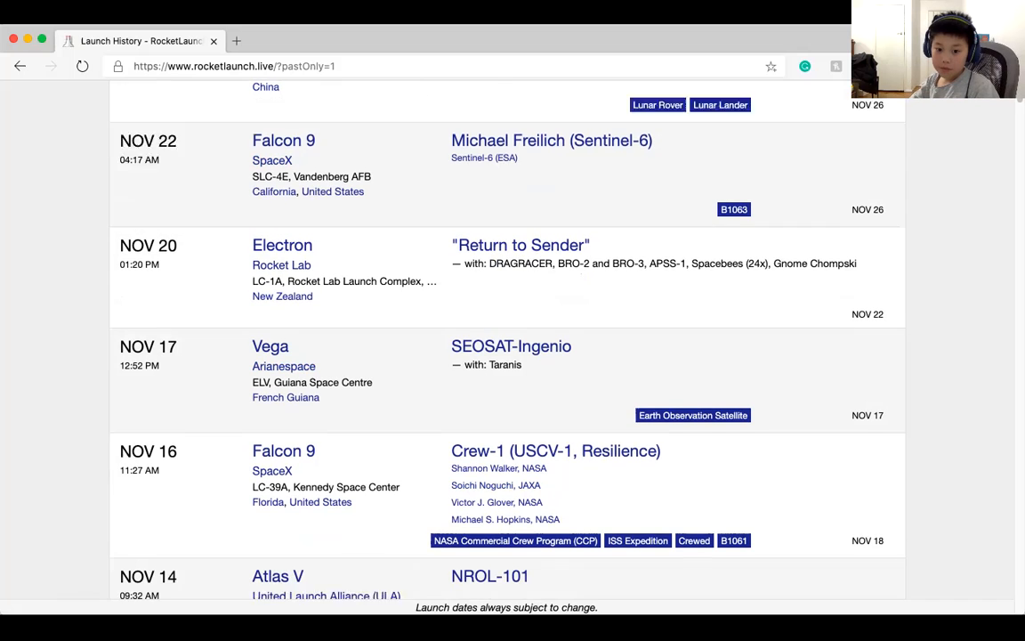
scroll("down", 3)
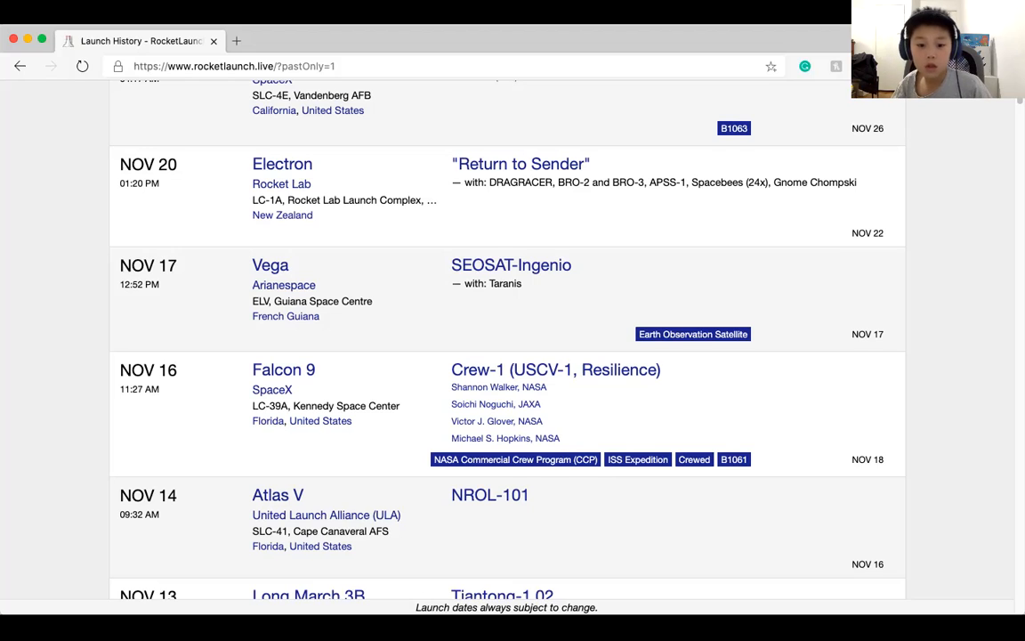
scroll("down", 3)
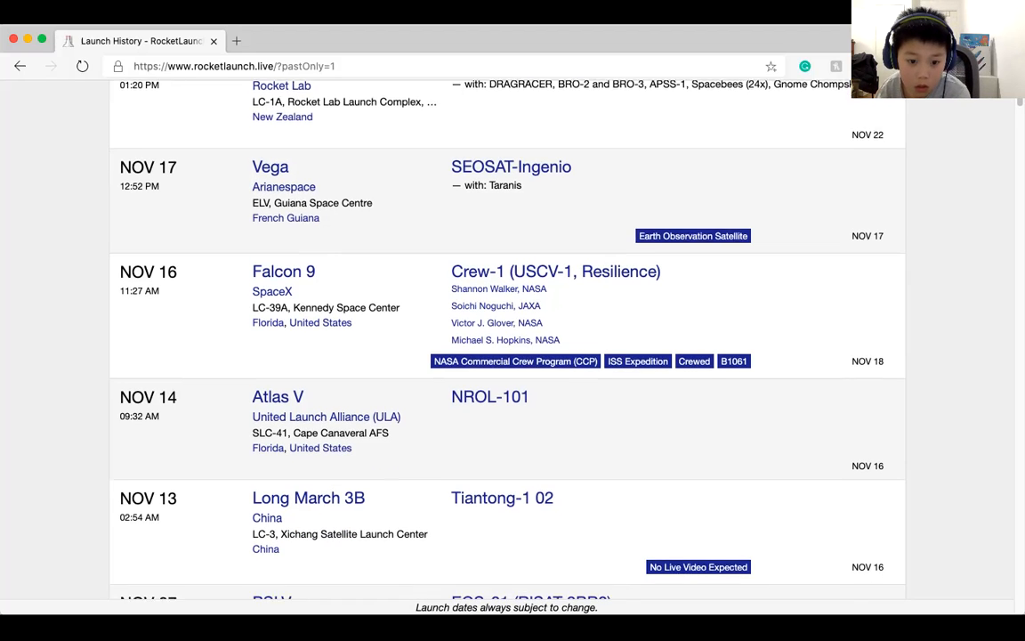
scroll("down", 3)
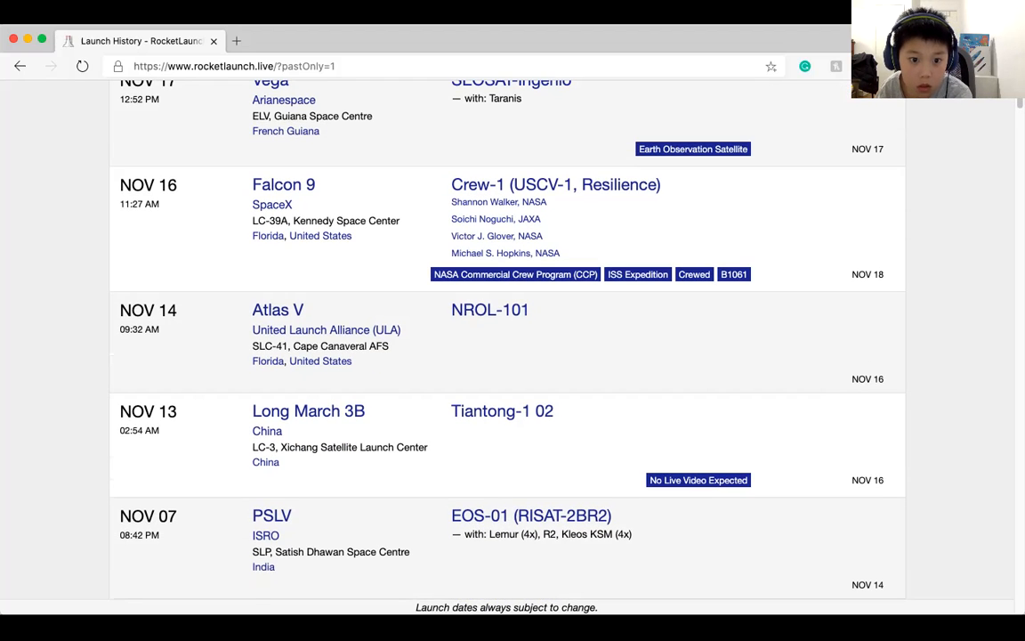
scroll("down", 3)
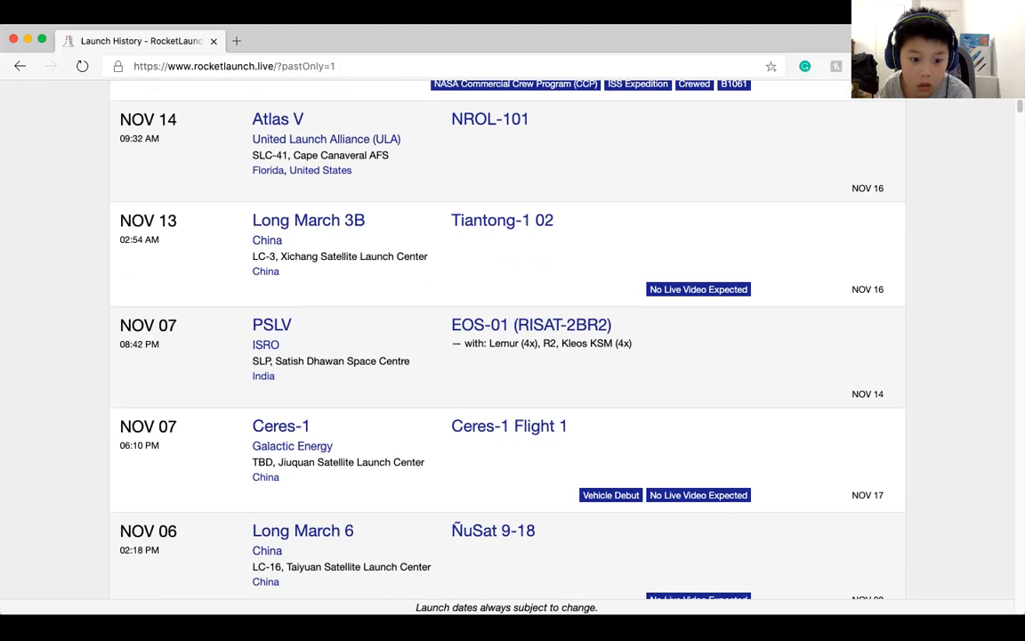
scroll("down", 3)
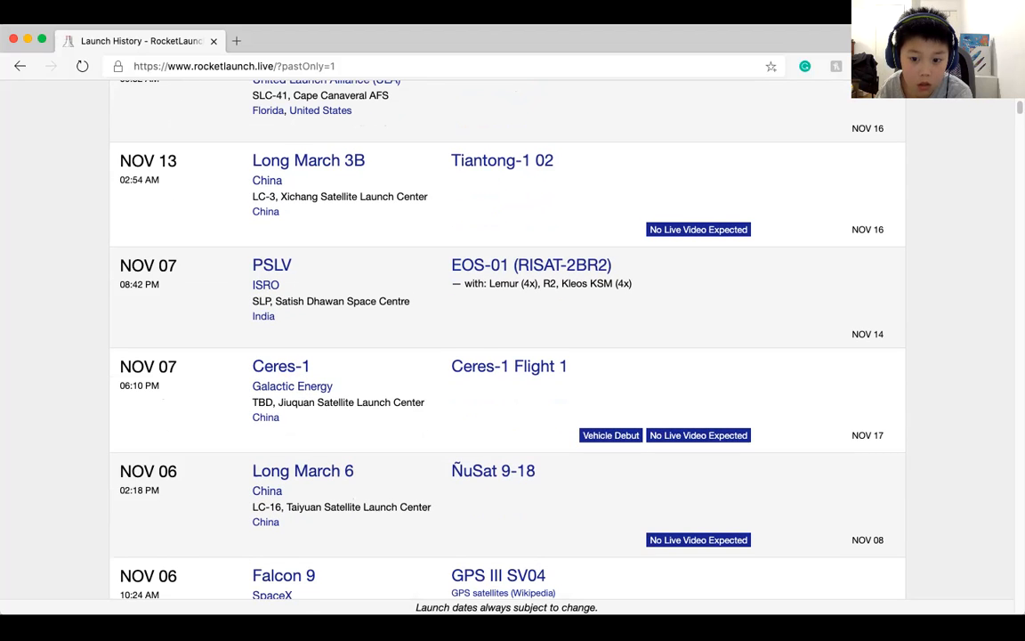
scroll("up", 3)
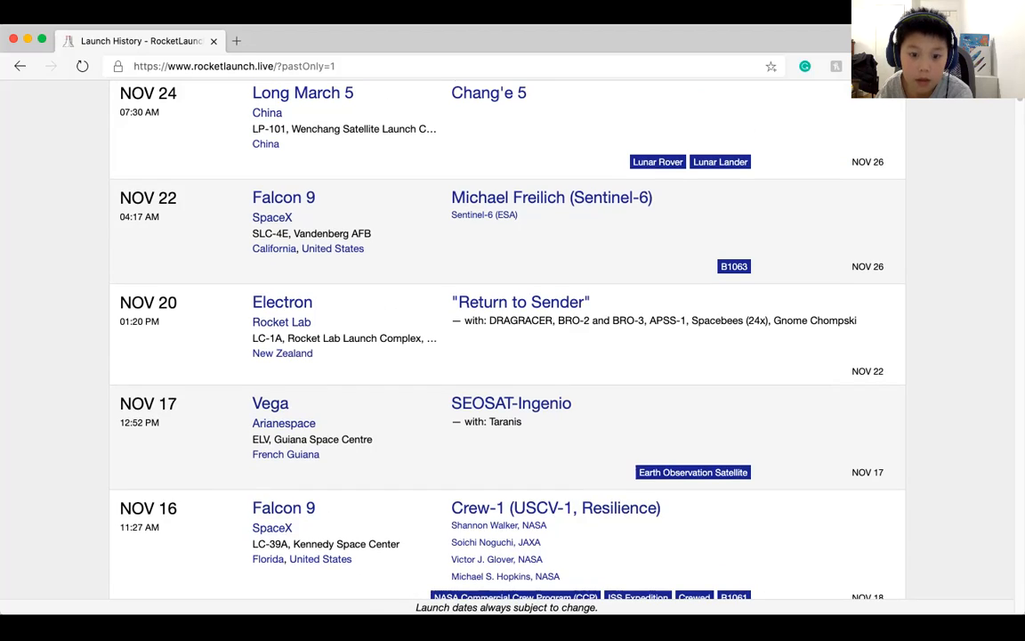
scroll("down", 3)
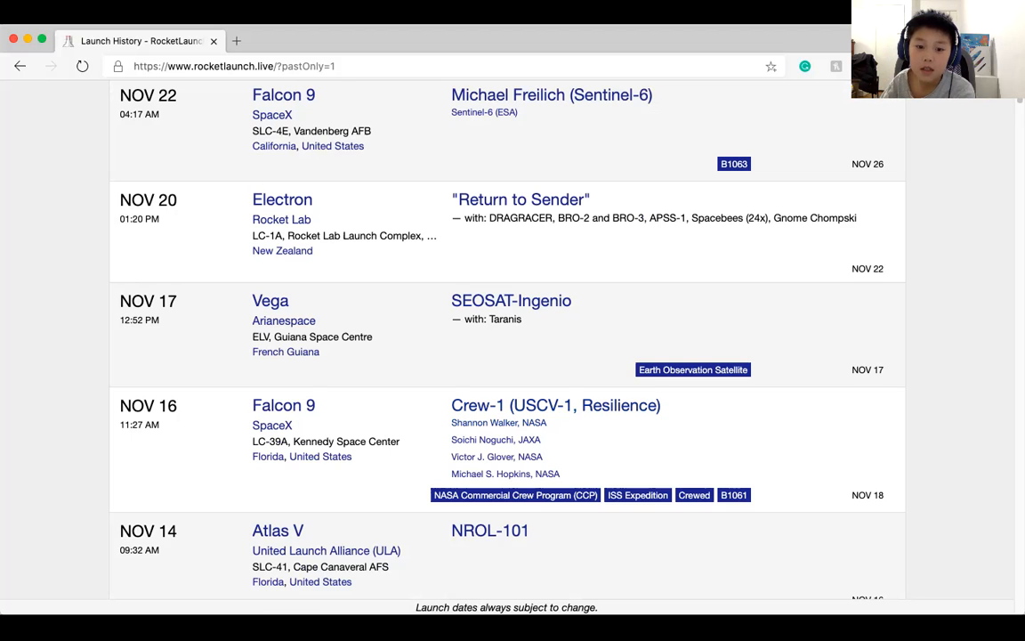
scroll("down", 3)
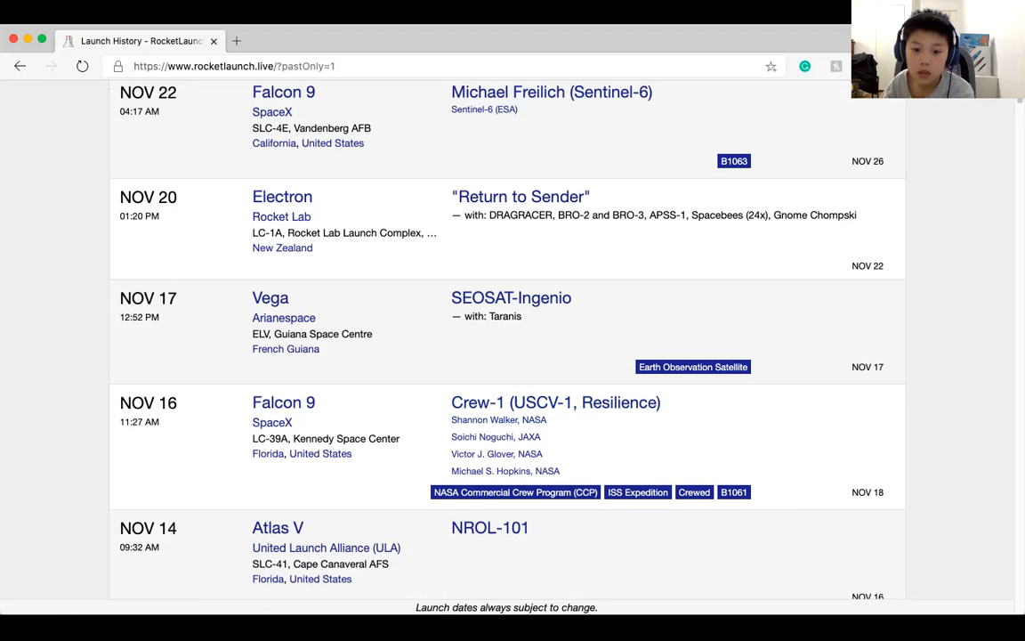